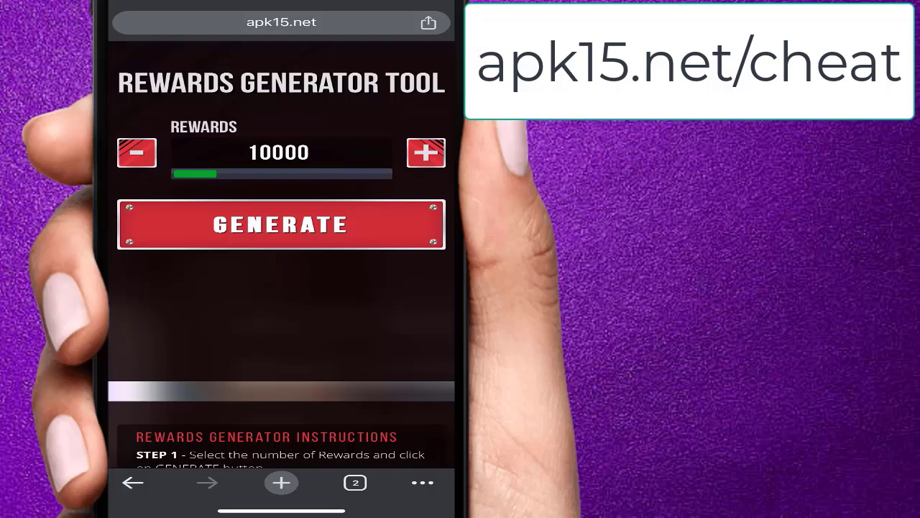
- Set the rewards to 50000, generate, and submit the username with iOS as platform
click(425, 153)
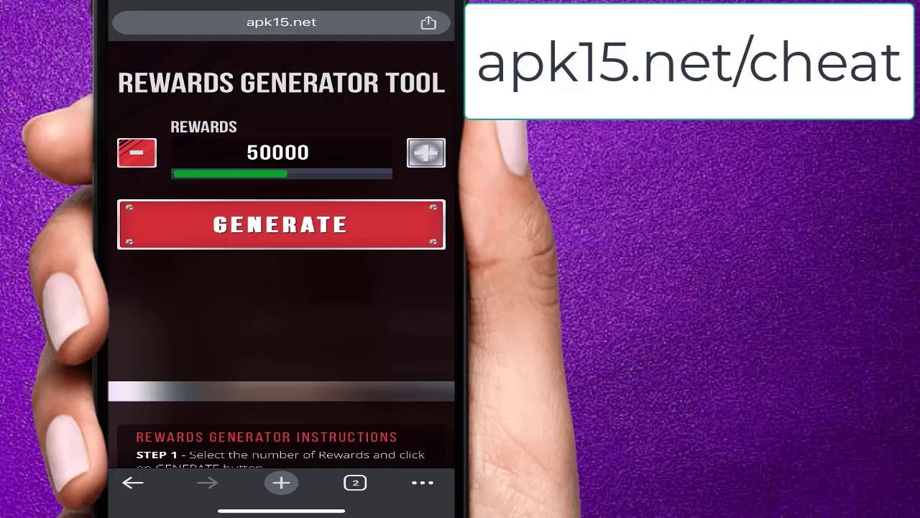
click(281, 224)
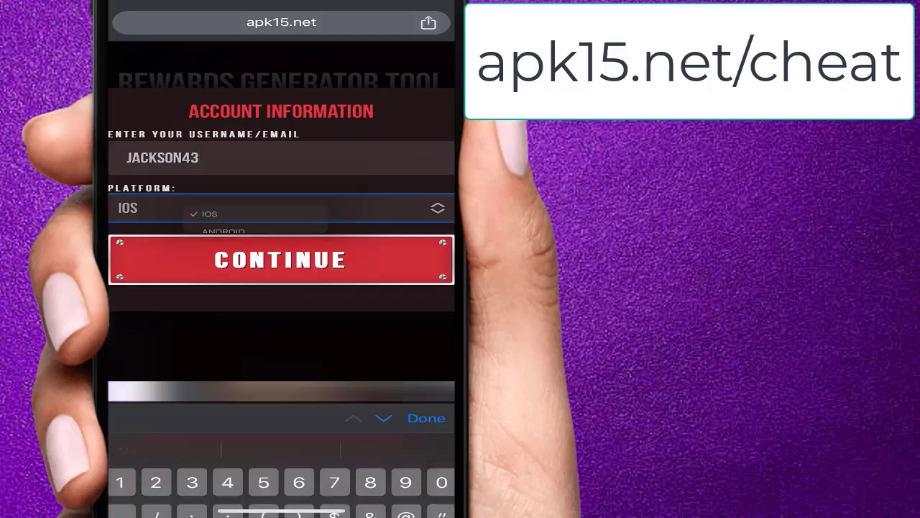
click(280, 259)
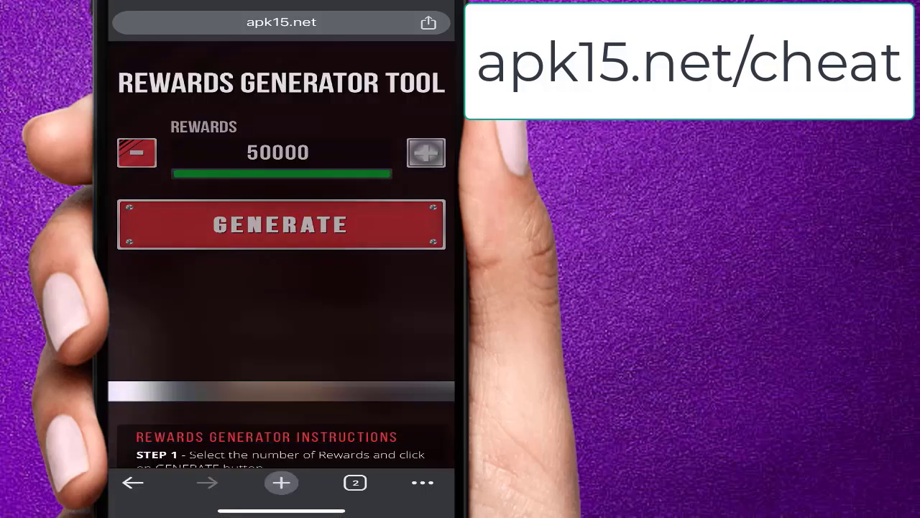
click(281, 224)
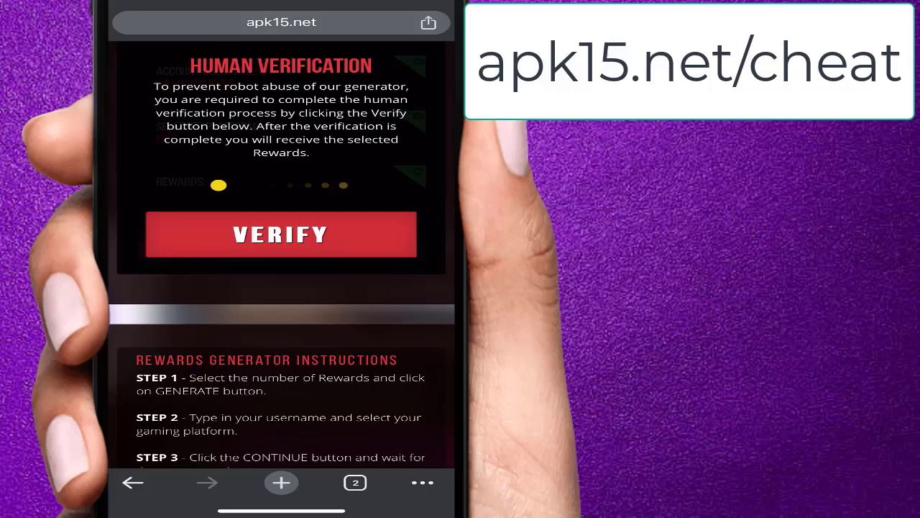
- Start human verification from the Human Verification panel once processing finishes
click(280, 233)
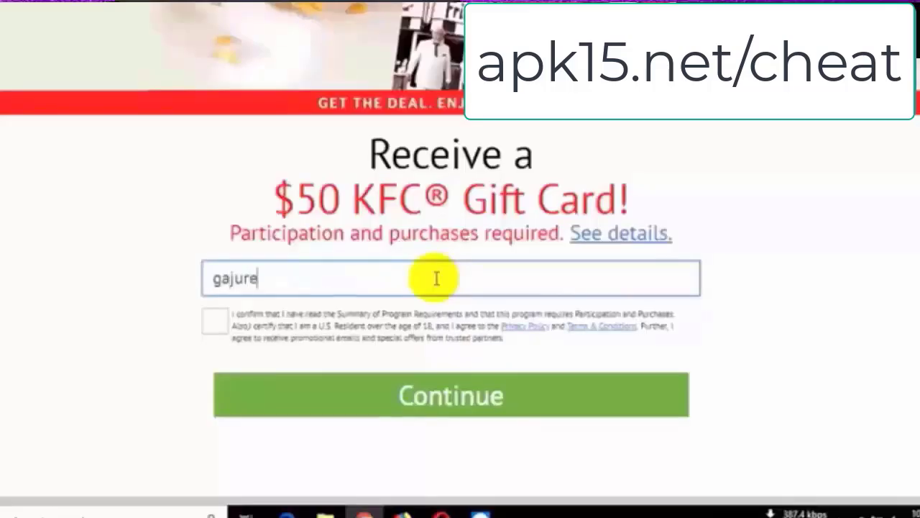
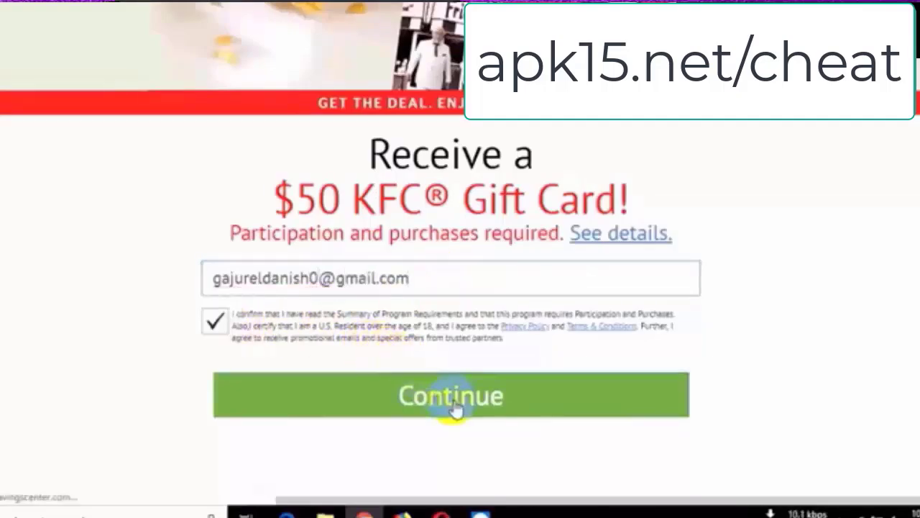
click(450, 395)
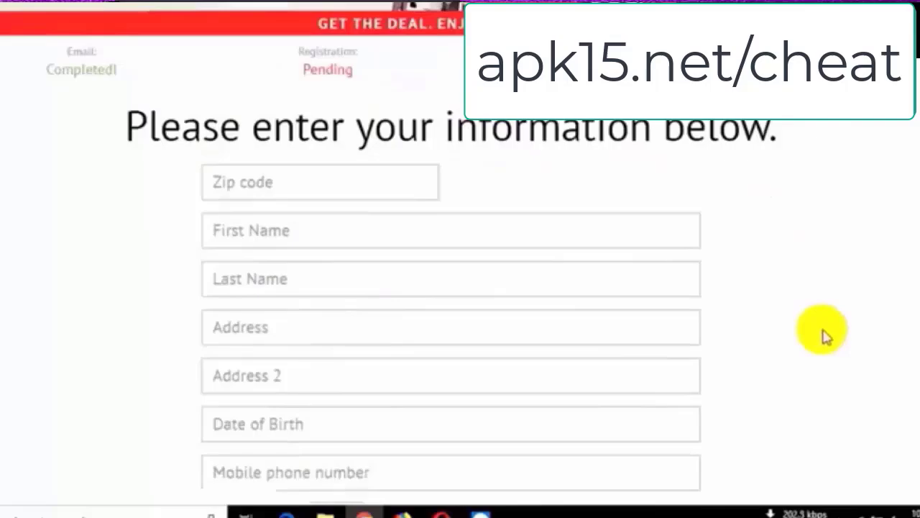
click(320, 182)
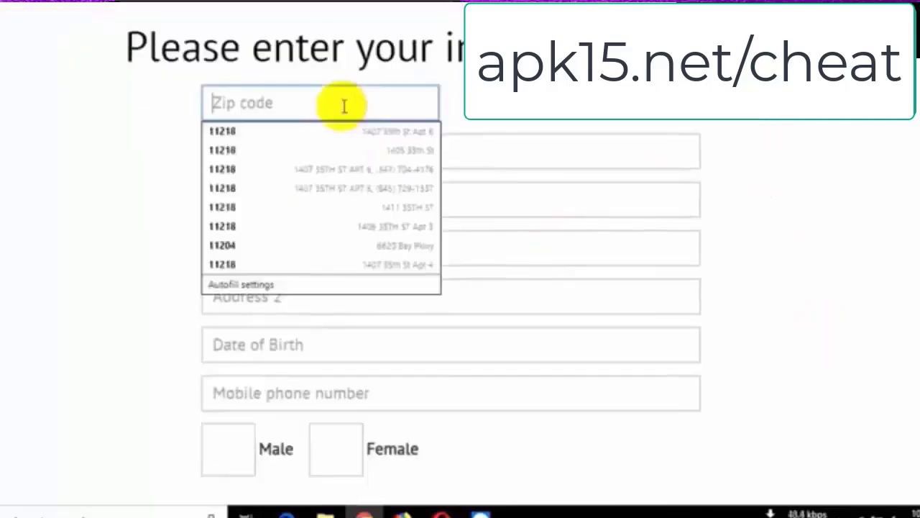